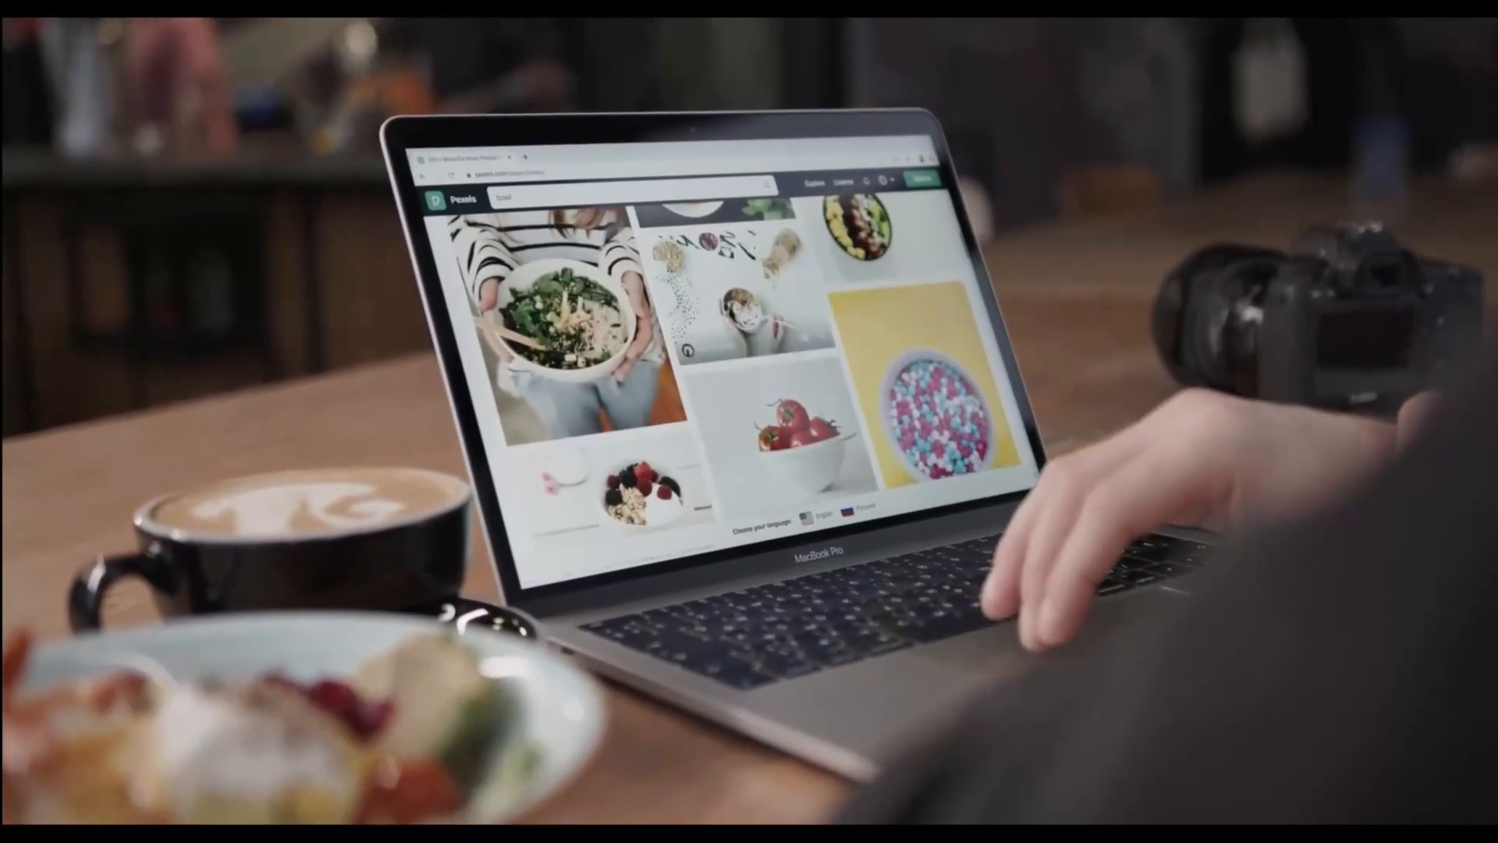
scroll(down, 3)
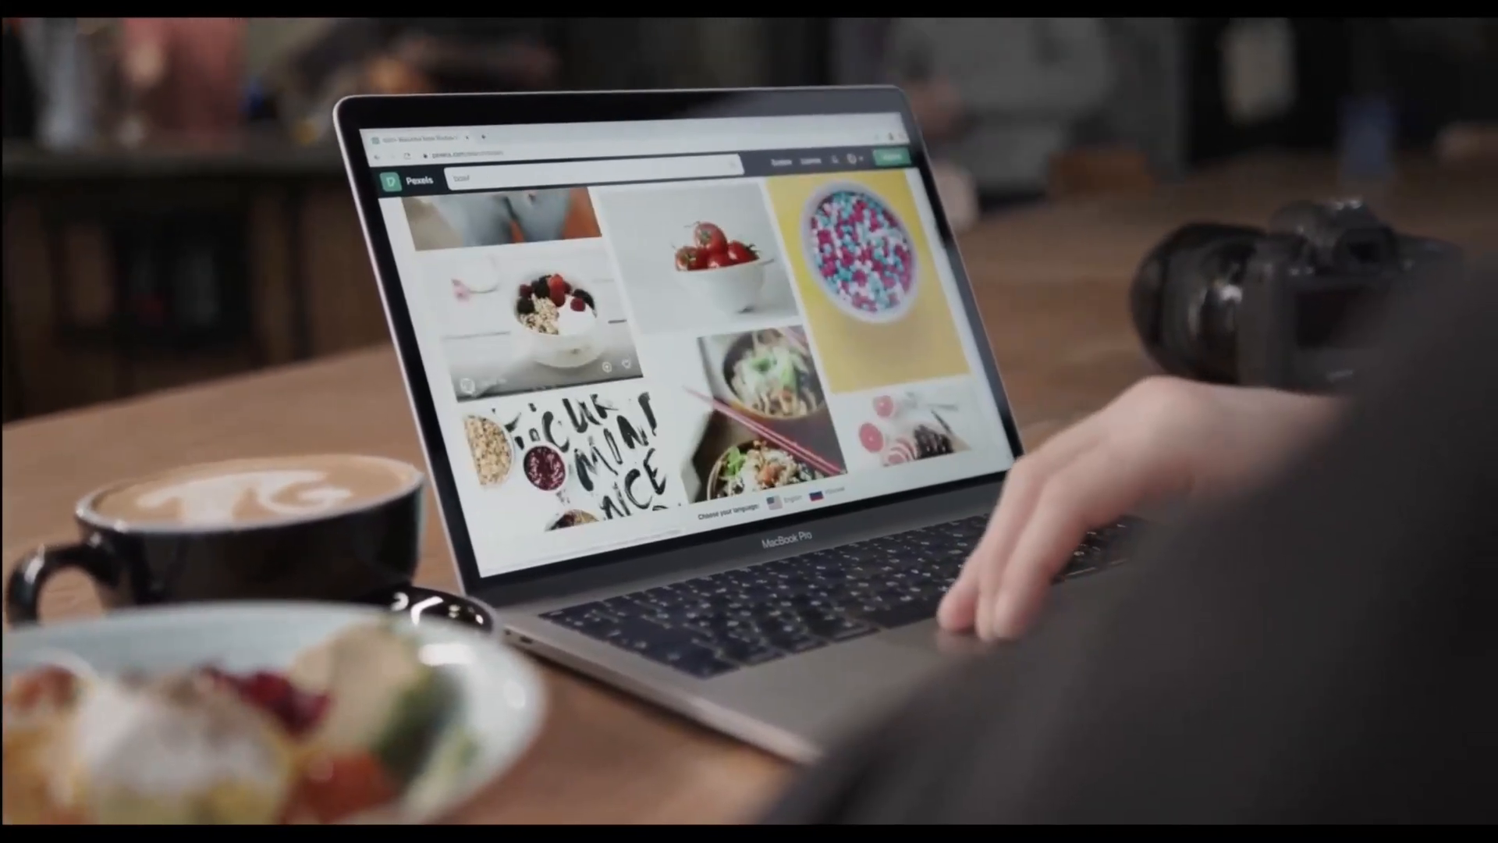